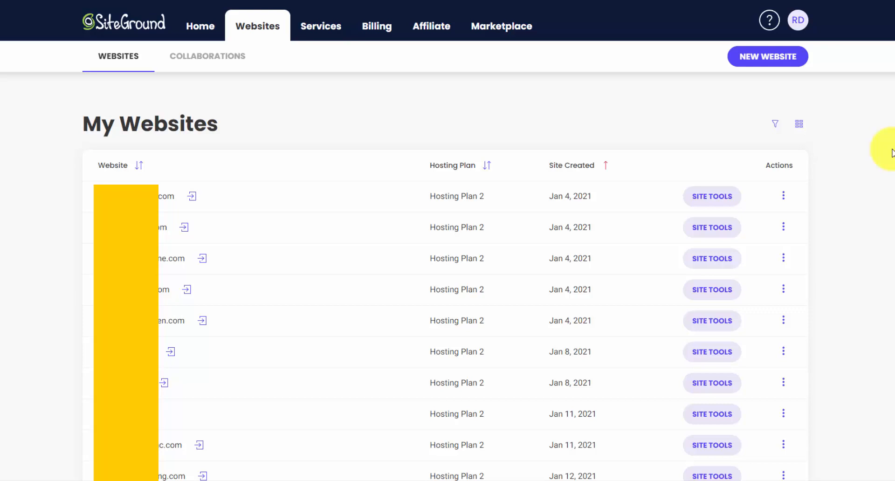
mouse_move(283, 70)
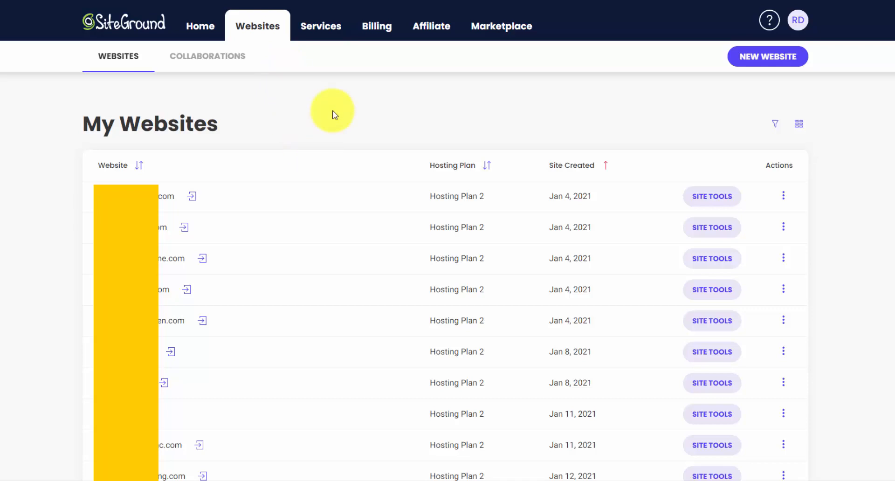
mouse_move(335, 116)
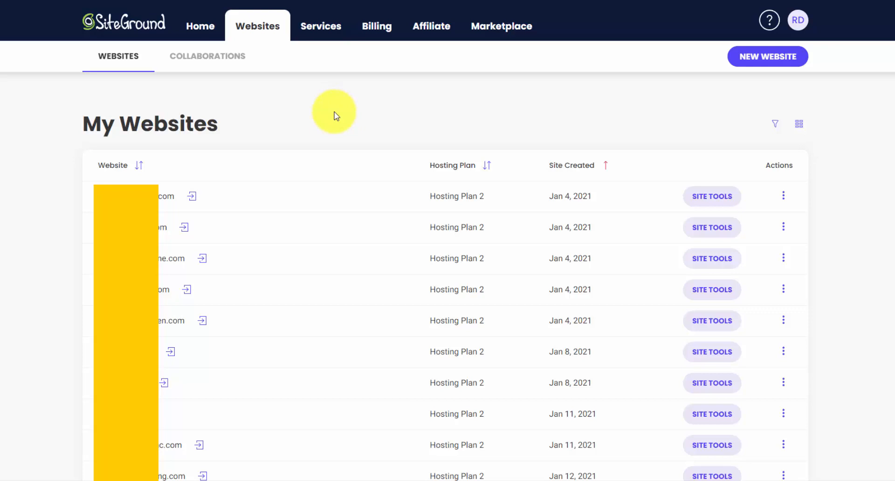
mouse_move(337, 127)
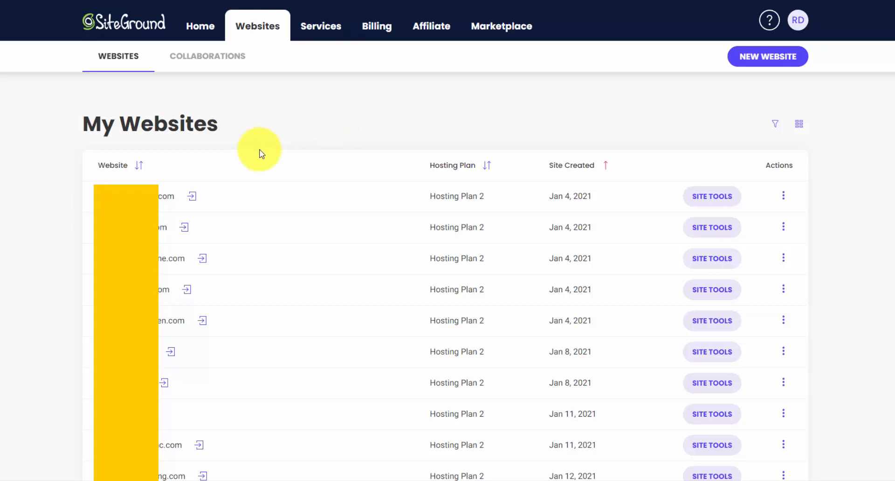
mouse_move(264, 151)
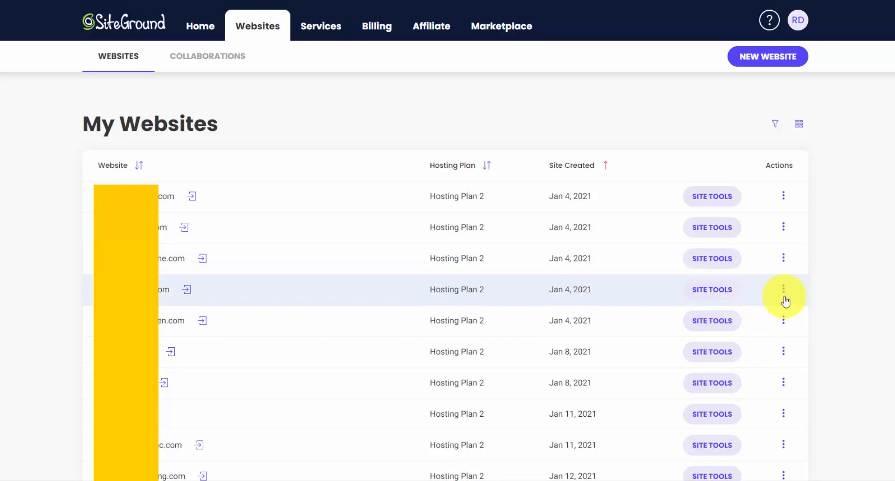
- Enter Site Tools for poolspatheme.com, landing on its dashboard with pinned tools and site info
left_click(783, 292)
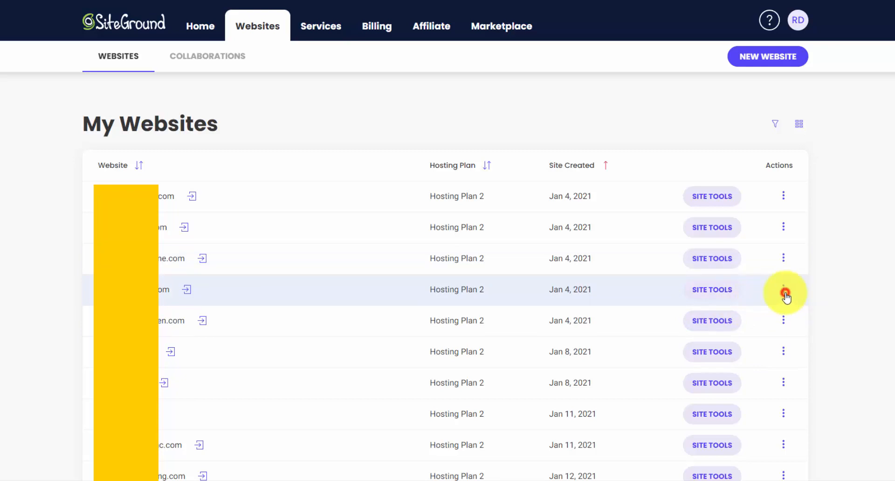
left_click(784, 292)
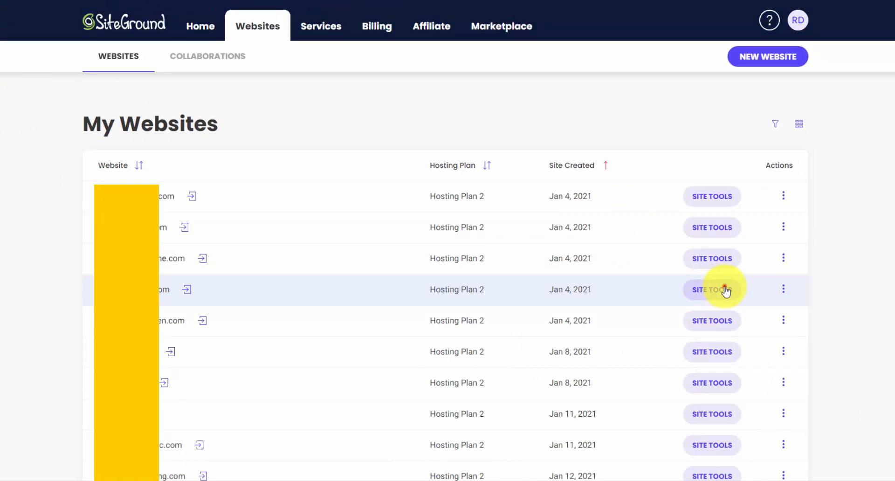
left_click(711, 289)
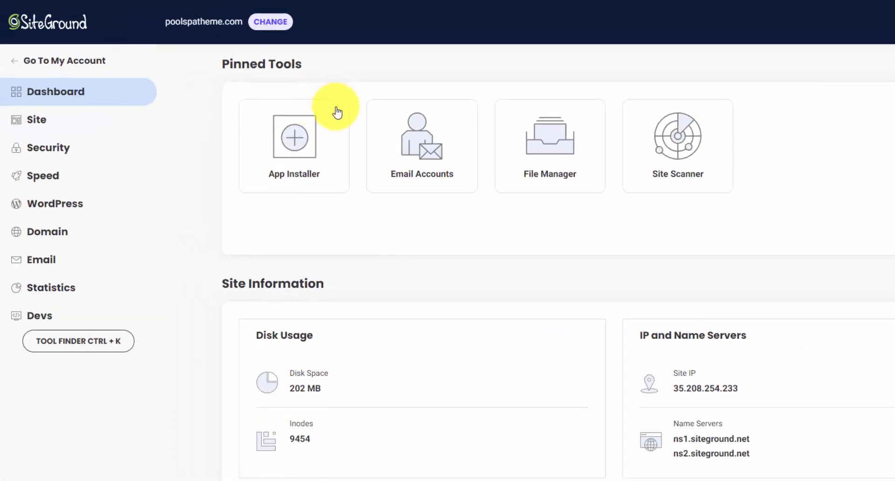
mouse_move(324, 167)
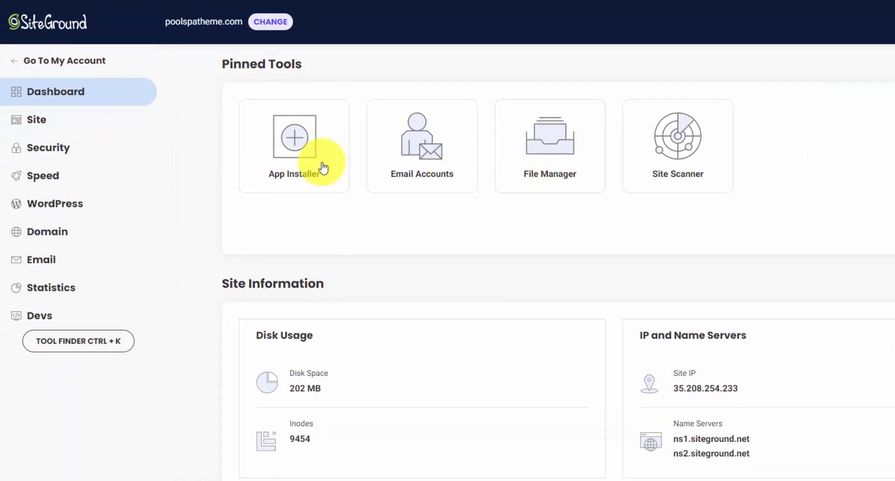
mouse_move(314, 172)
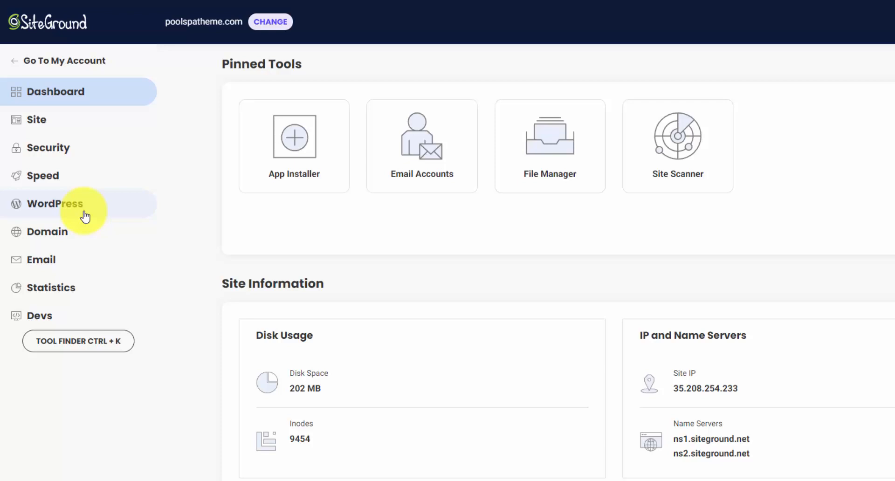
mouse_move(391, 272)
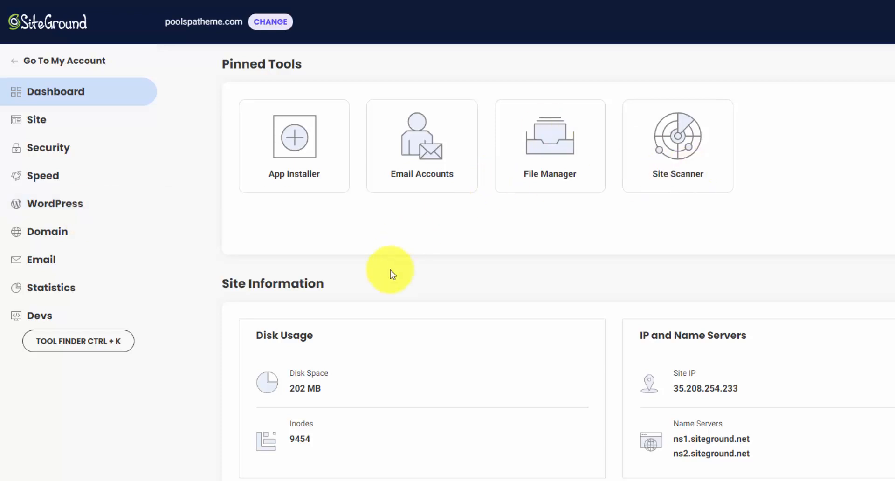
mouse_move(342, 385)
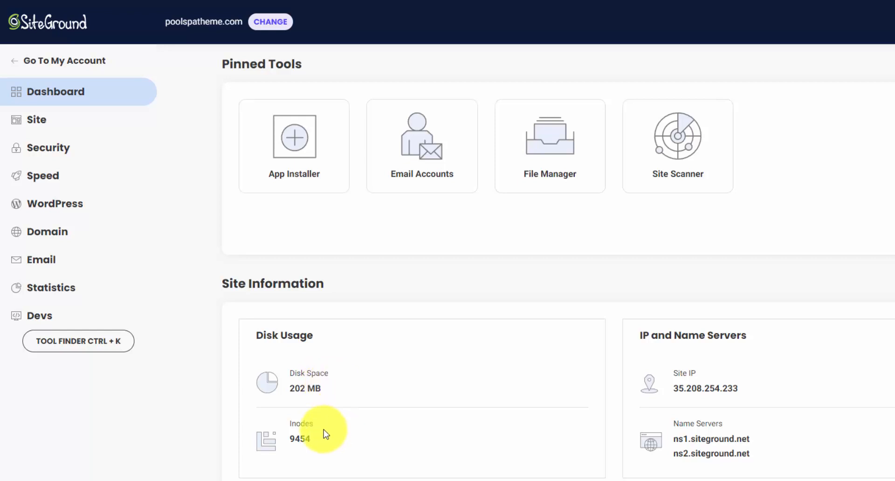
mouse_move(741, 388)
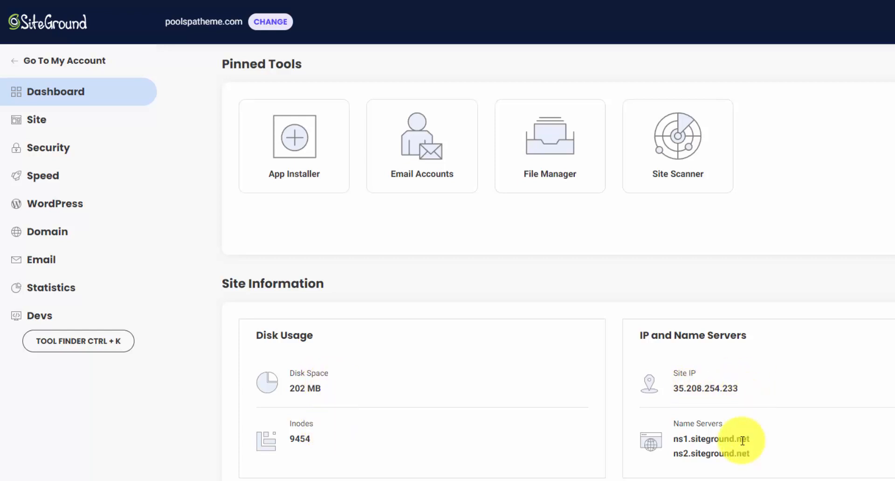
mouse_move(742, 436)
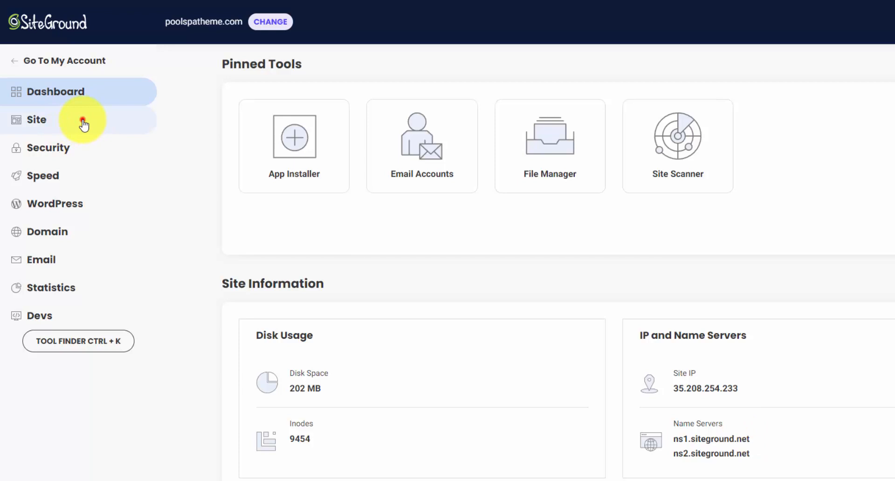
- Browse poolspatheme.com's root folders (logs, public_html, ssl, webstats) in File Manager
left_click(36, 119)
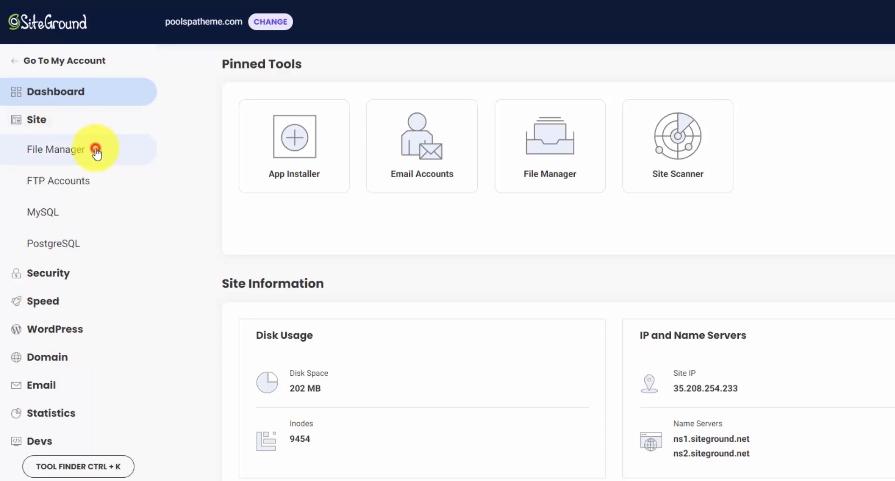
left_click(55, 149)
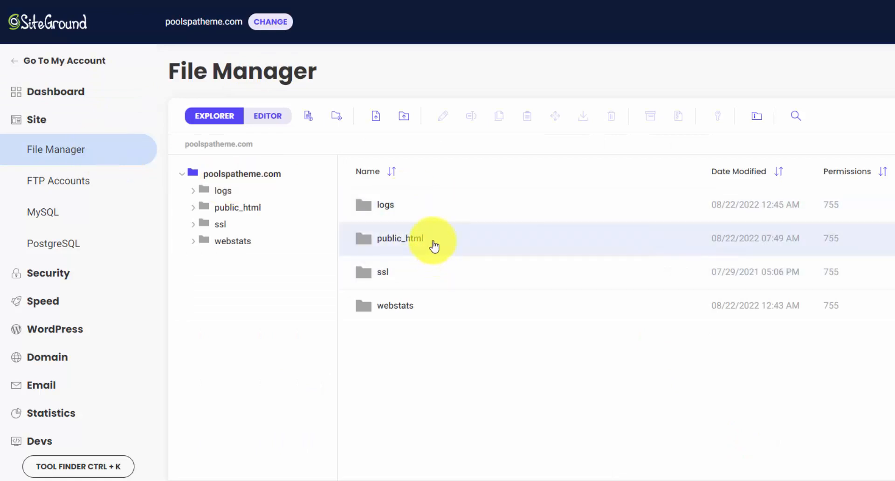
mouse_move(86, 181)
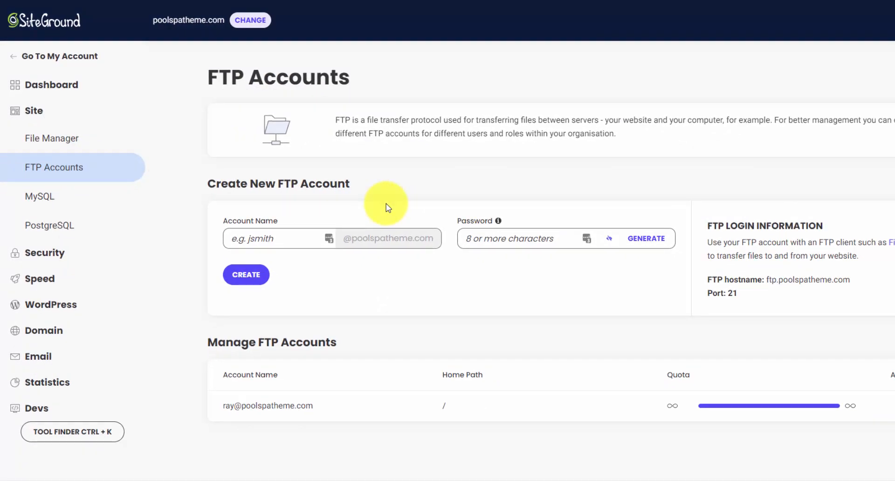
mouse_move(578, 296)
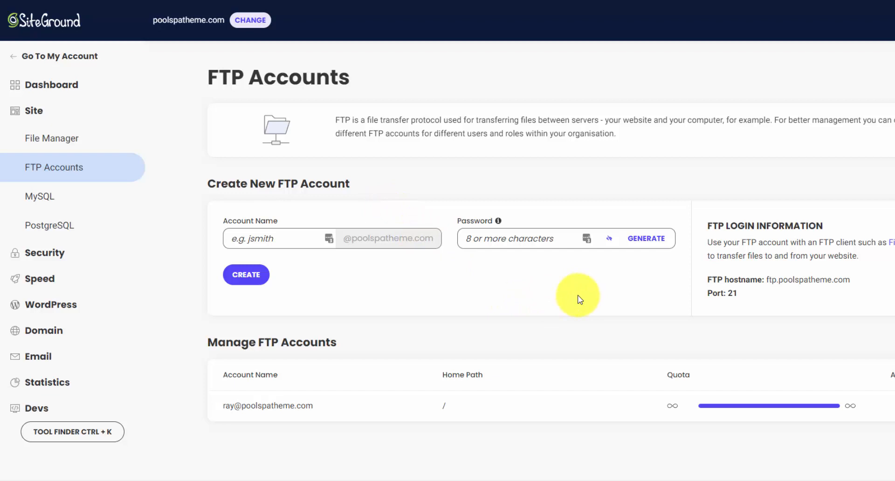
mouse_move(580, 284)
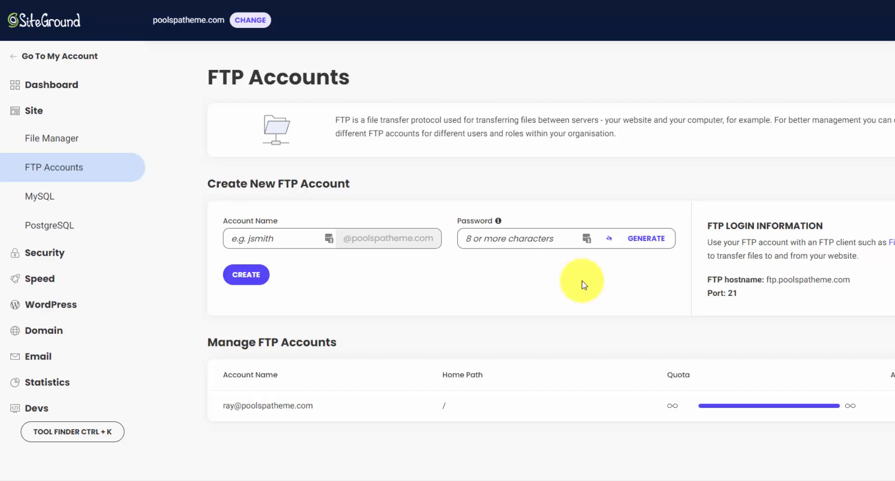
mouse_move(285, 224)
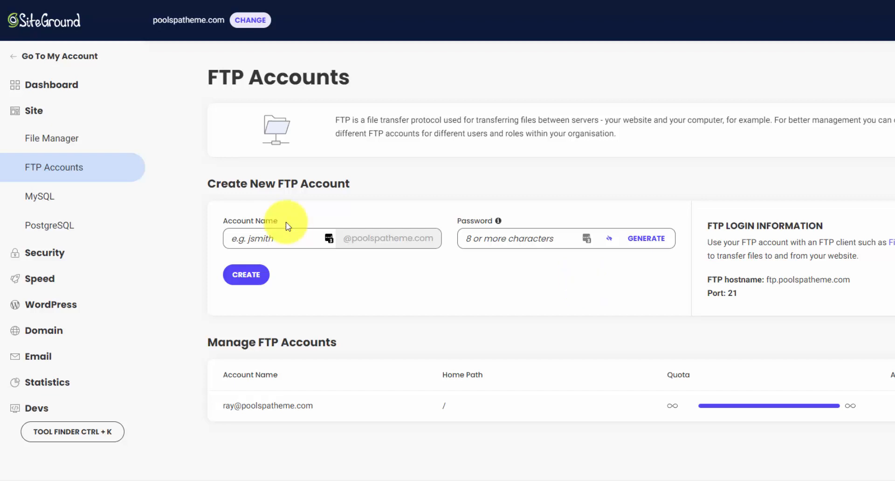
- Review the MySQL Manager and its phpMyAdmin access section, then move to the PostgreSQL Manager
left_click(39, 196)
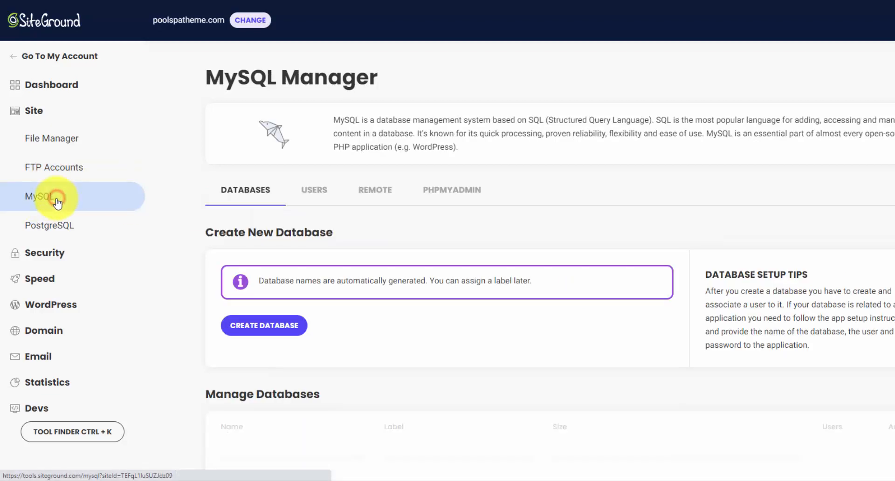
left_click(39, 196)
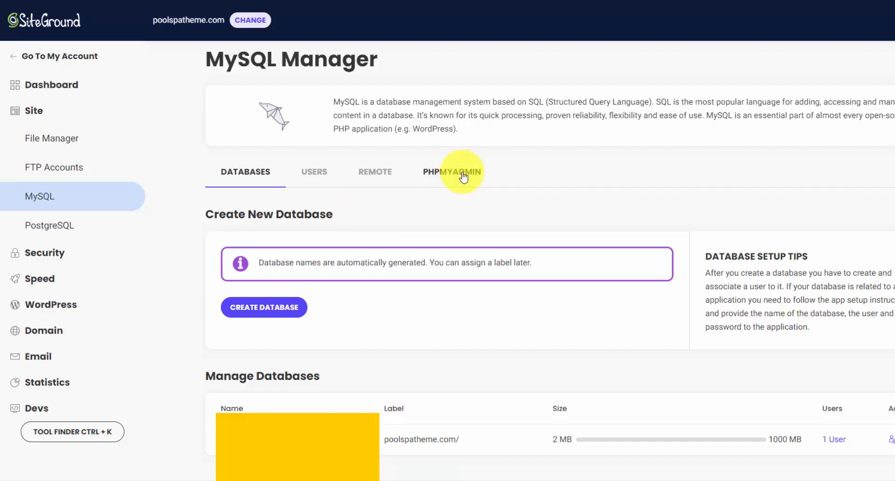
left_click(452, 171)
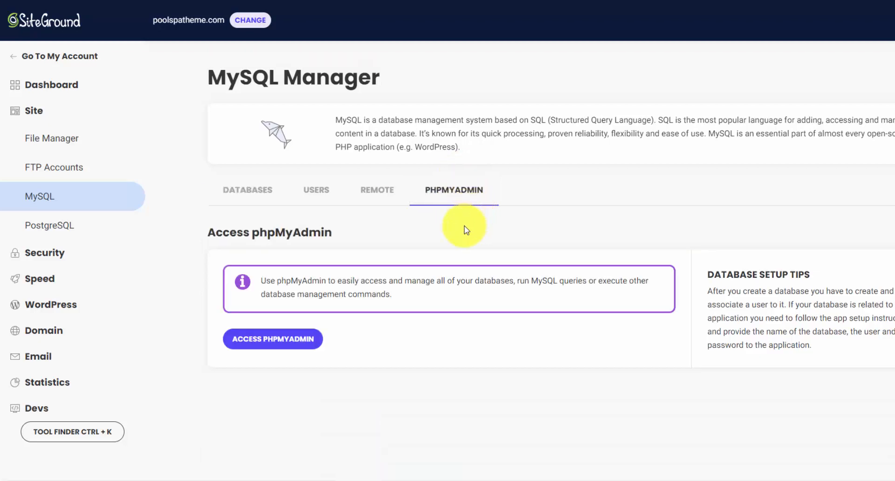
mouse_move(468, 235)
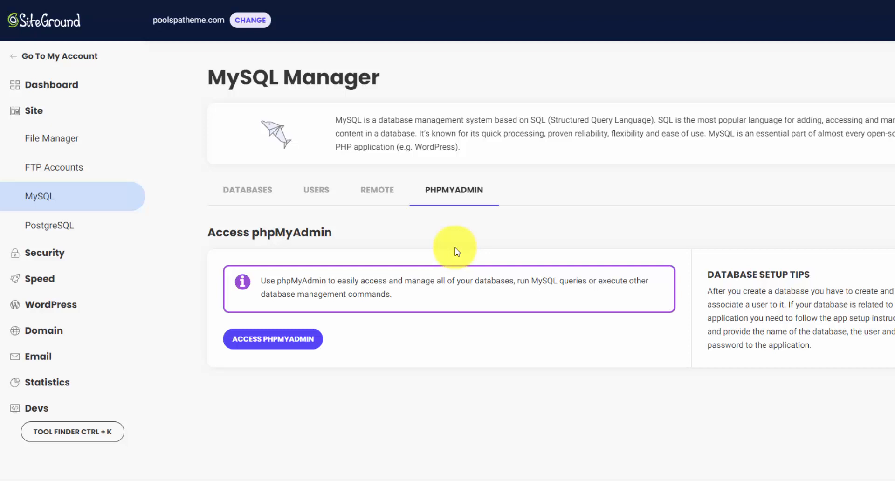
left_click(50, 225)
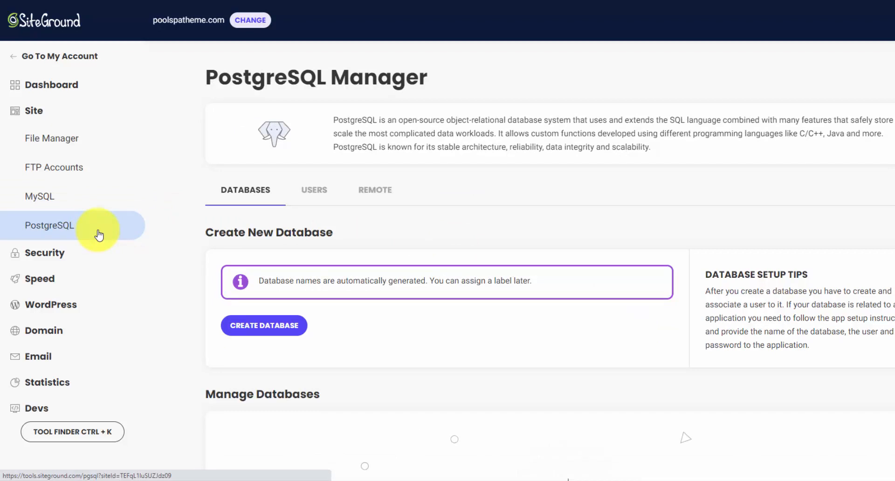
- Review the automatic daily backups under Security, then switch to the SSL Manager
left_click(44, 253)
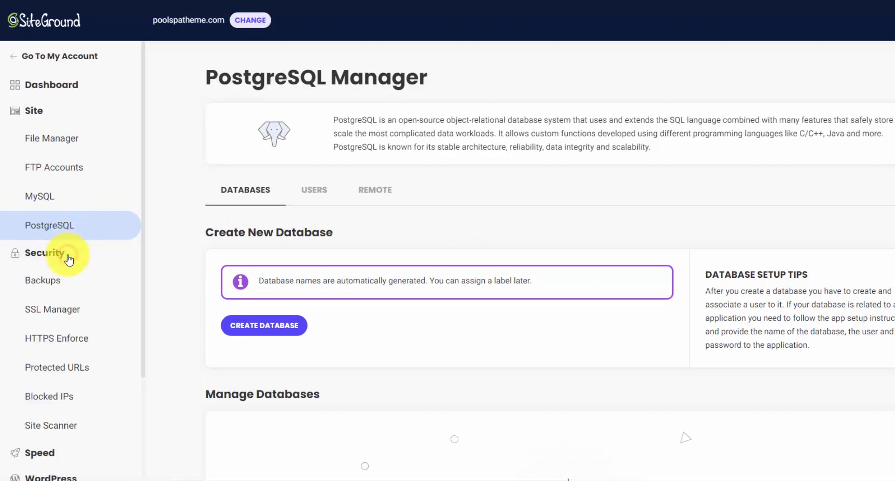
left_click(42, 280)
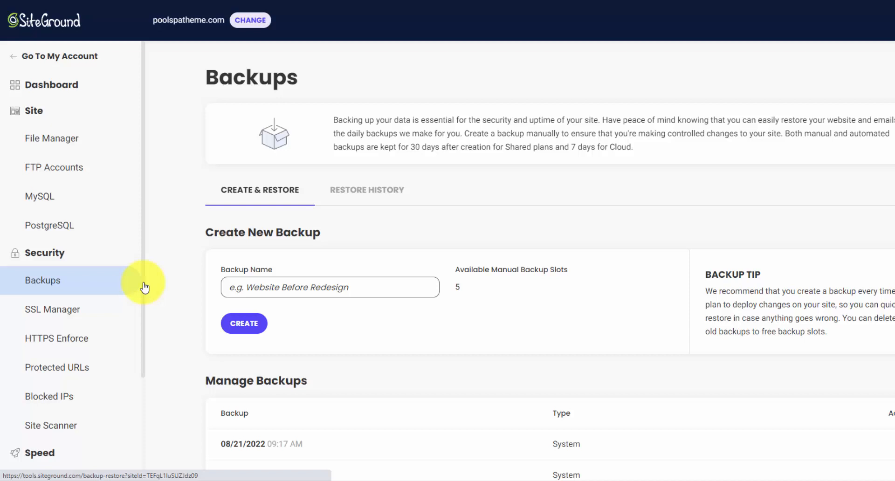
scroll("down", 3)
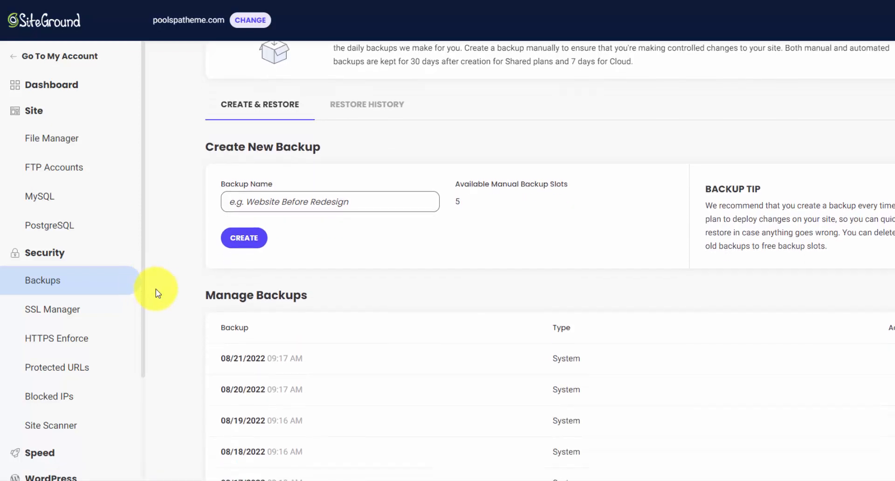
scroll("down", 3)
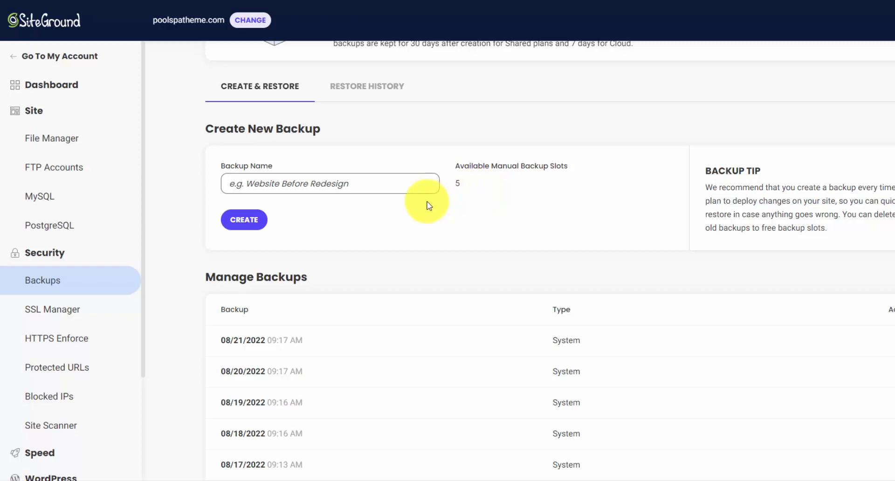
left_click(53, 310)
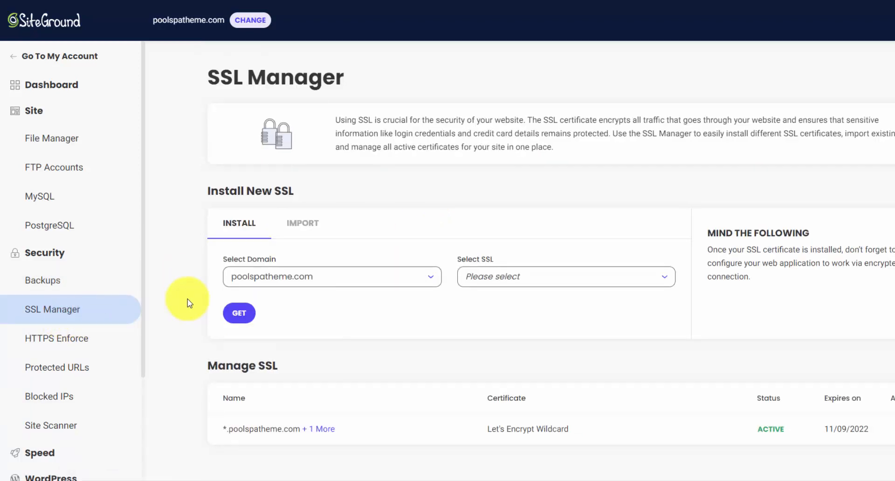
mouse_move(196, 303)
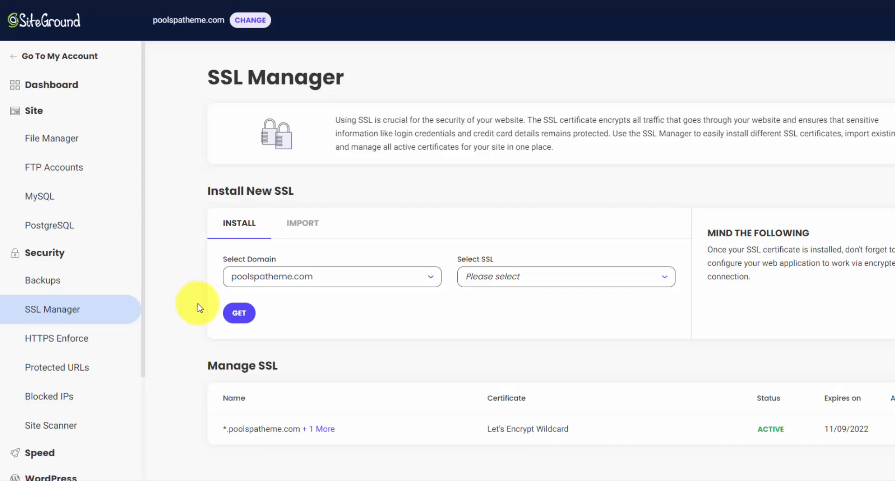
mouse_move(201, 312)
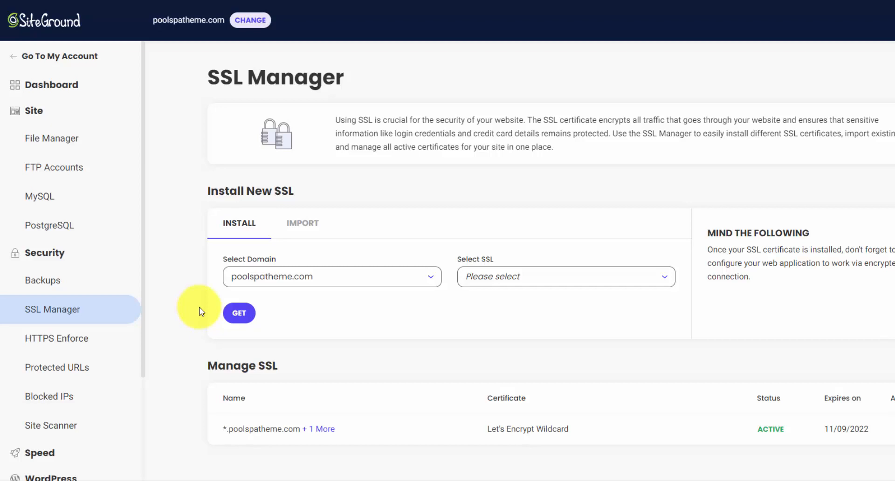
mouse_move(204, 309)
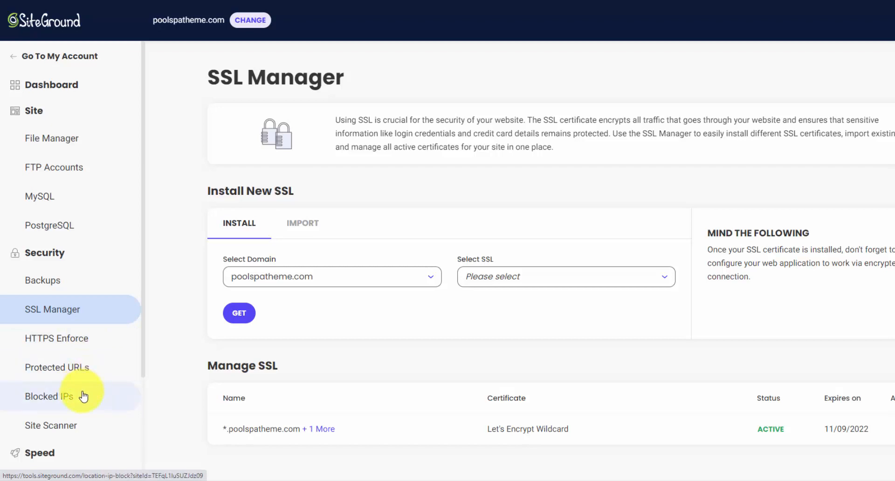
- Move from the SuperCacher caching page to the CDN settings under Speed
scroll("down", 3)
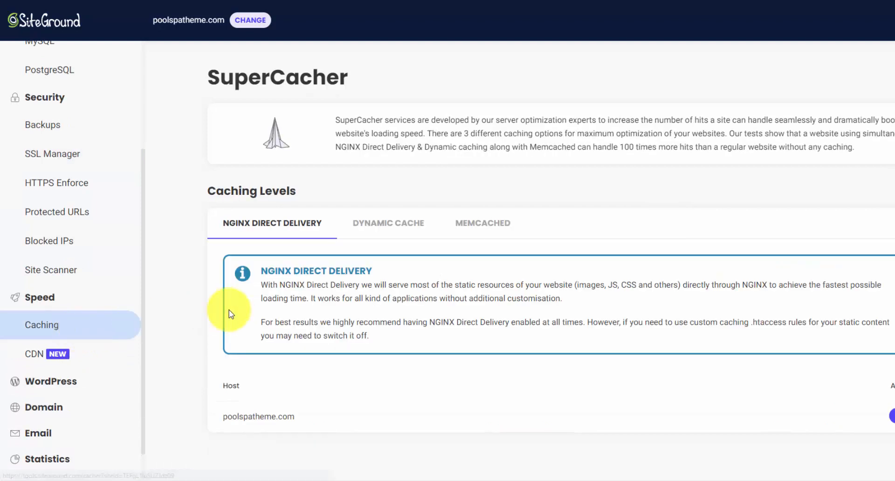
mouse_move(178, 279)
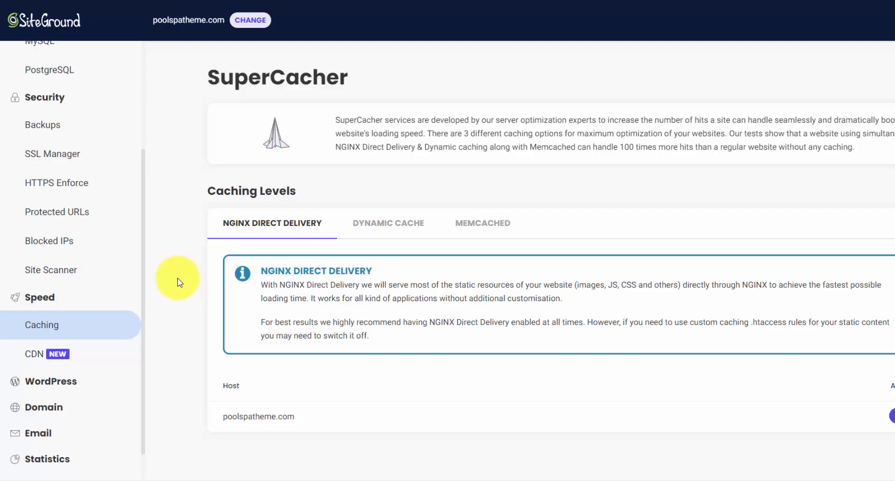
mouse_move(178, 282)
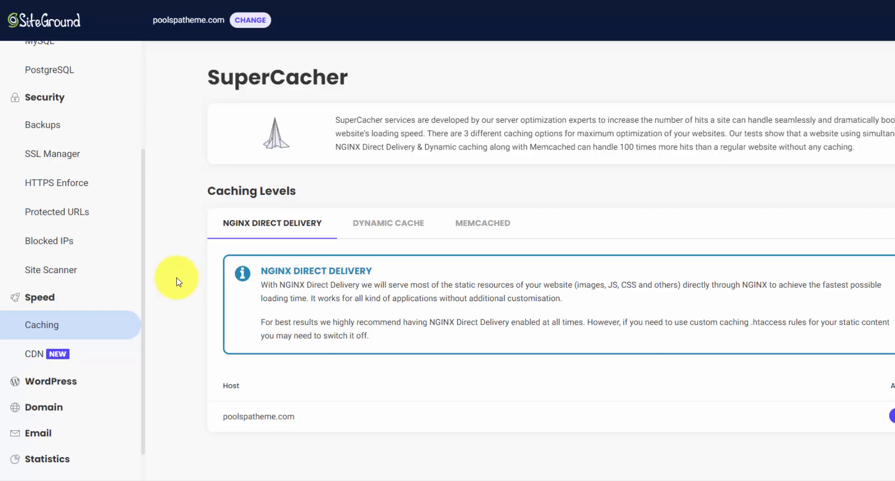
mouse_move(178, 284)
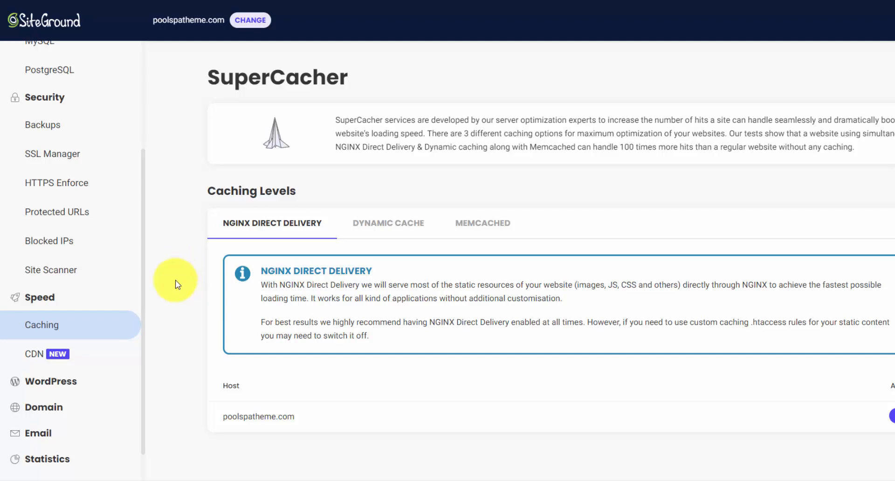
mouse_move(170, 283)
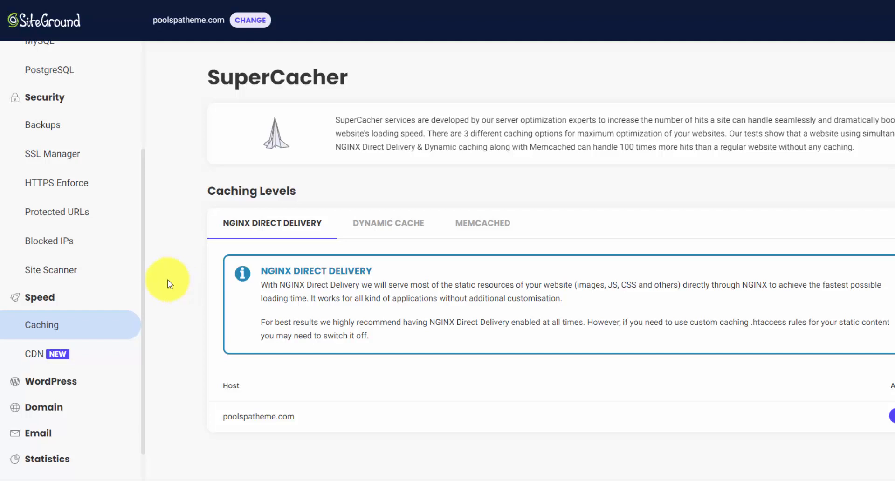
mouse_move(173, 280)
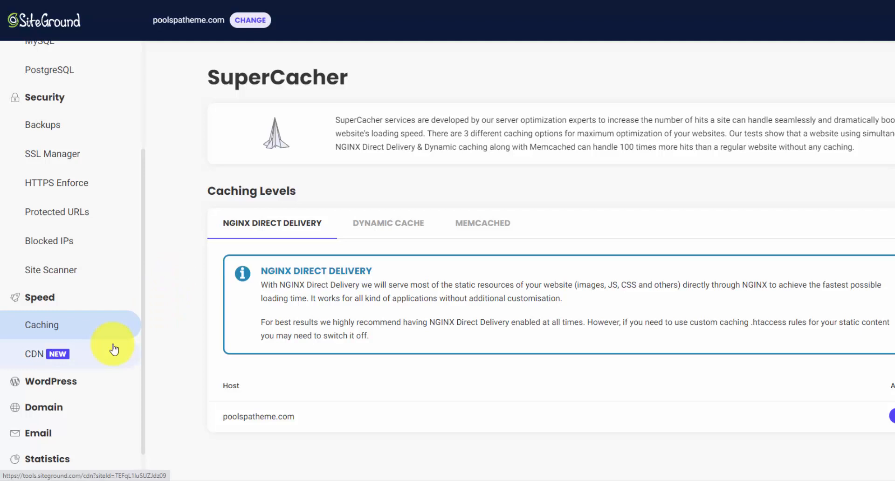
mouse_move(87, 365)
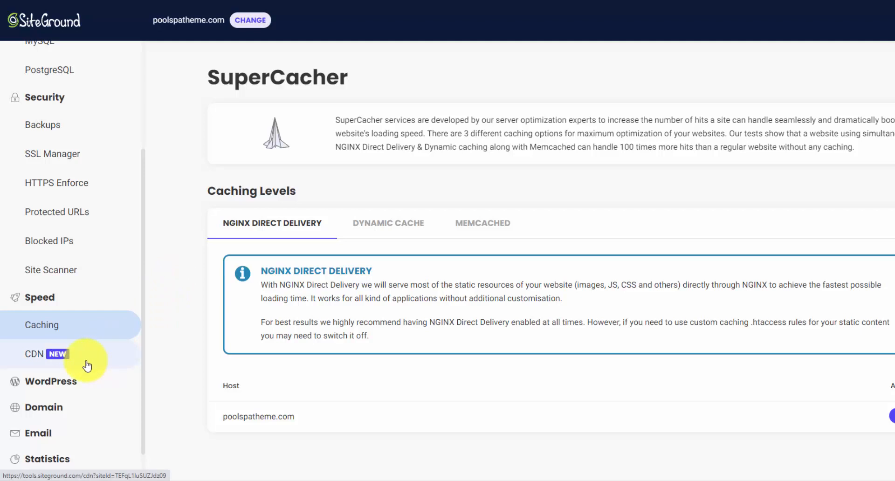
left_click(33, 354)
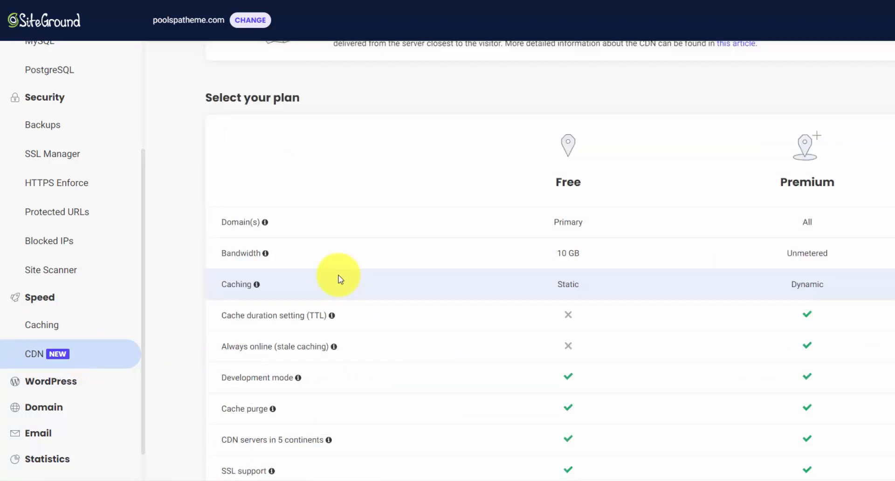
mouse_move(354, 228)
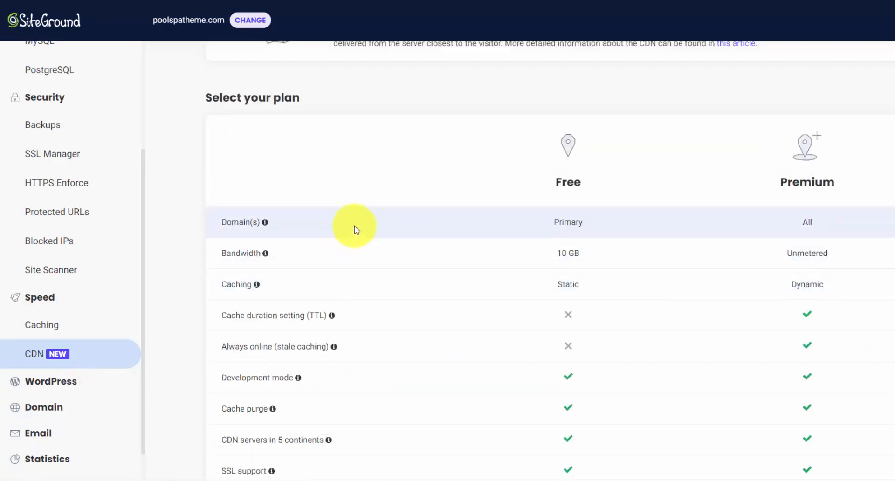
- Review the CDN Free versus Premium plan table, then go to Install & Manage WordPress
scroll("up", 3)
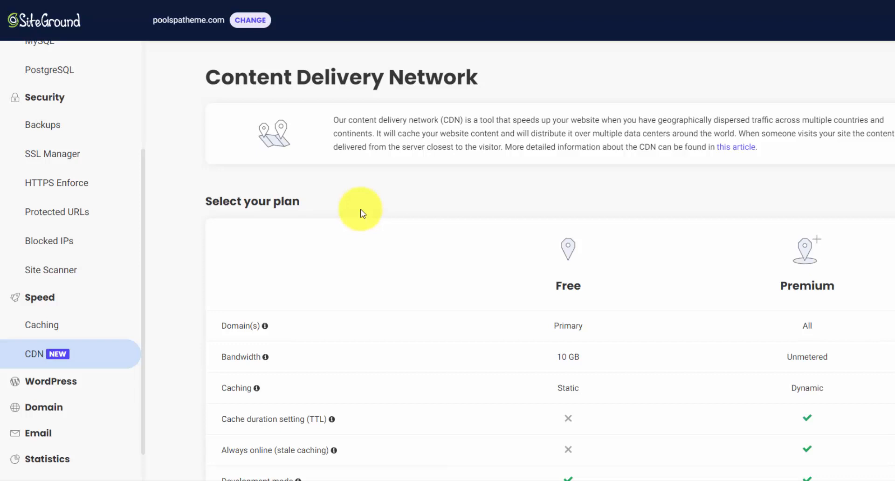
mouse_move(263, 238)
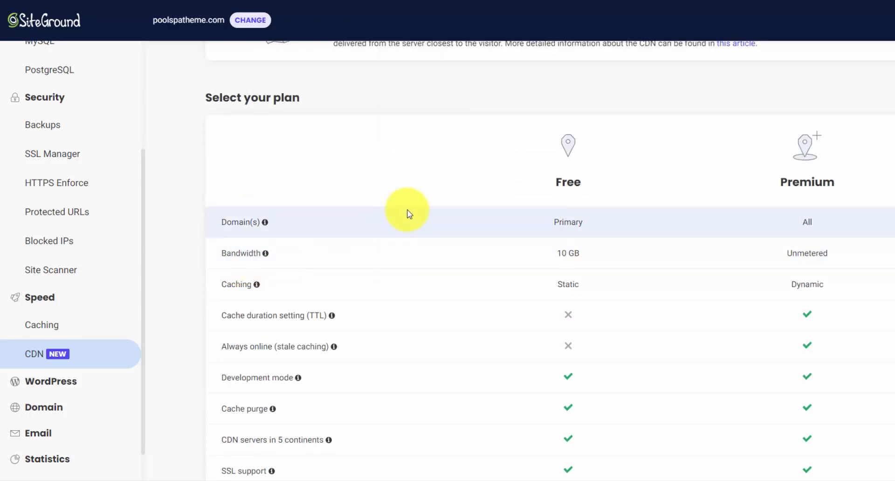
mouse_move(96, 383)
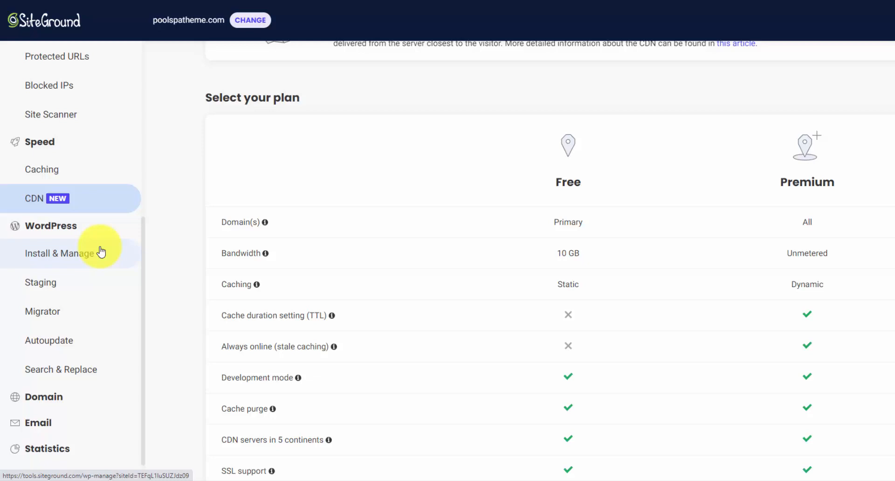
left_click(59, 253)
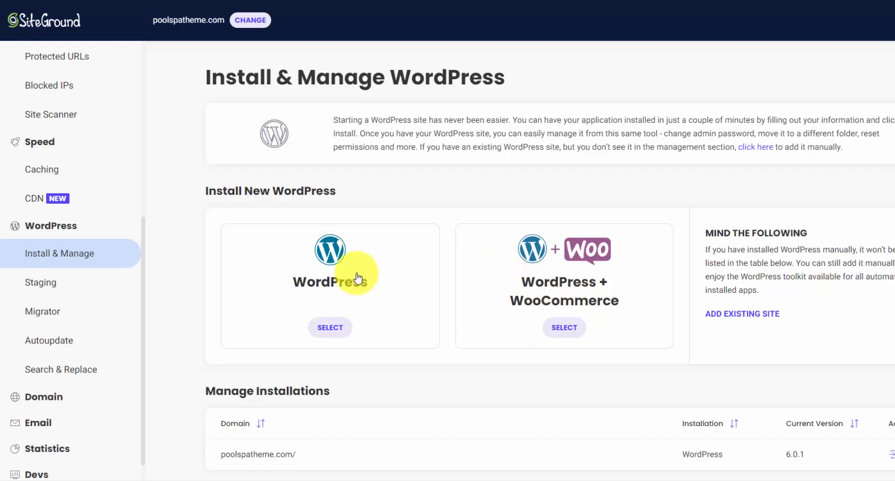
mouse_move(590, 274)
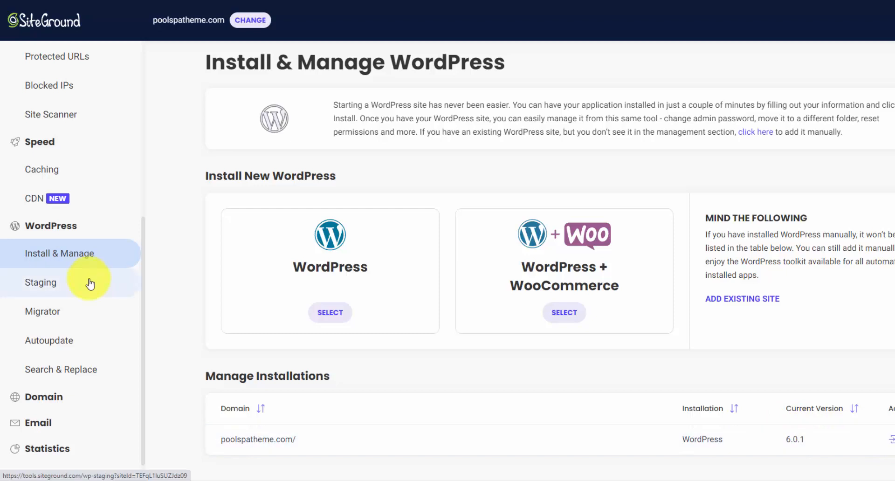
- View the Staging Copies page with poolspatheme.com selected for staging
left_click(40, 283)
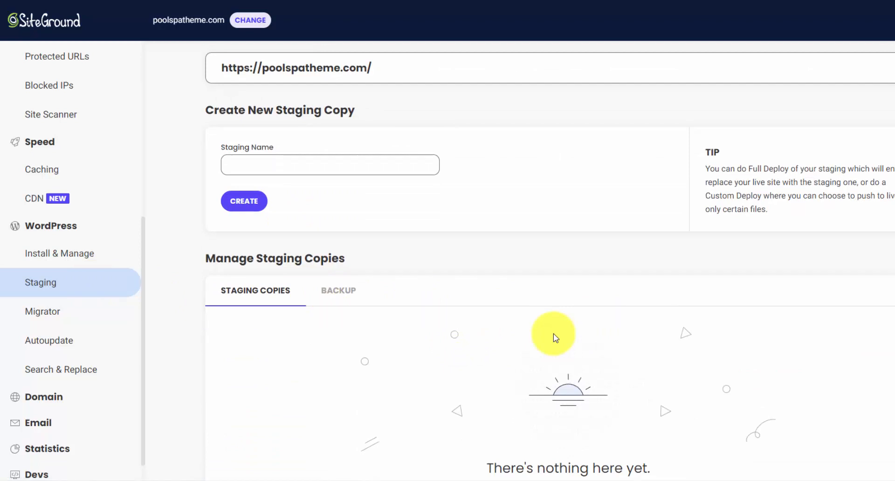
scroll("down", 3)
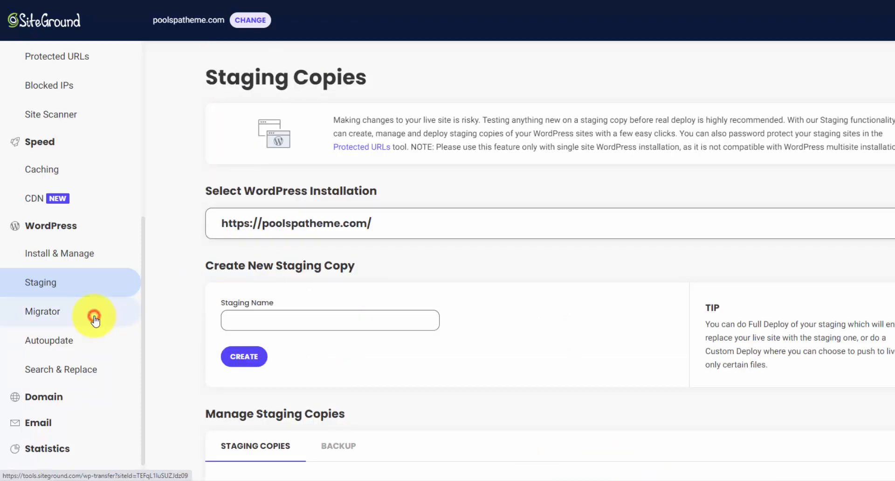
- View the WordPress Migrator page for generating a poolspatheme.com migration token
left_click(42, 311)
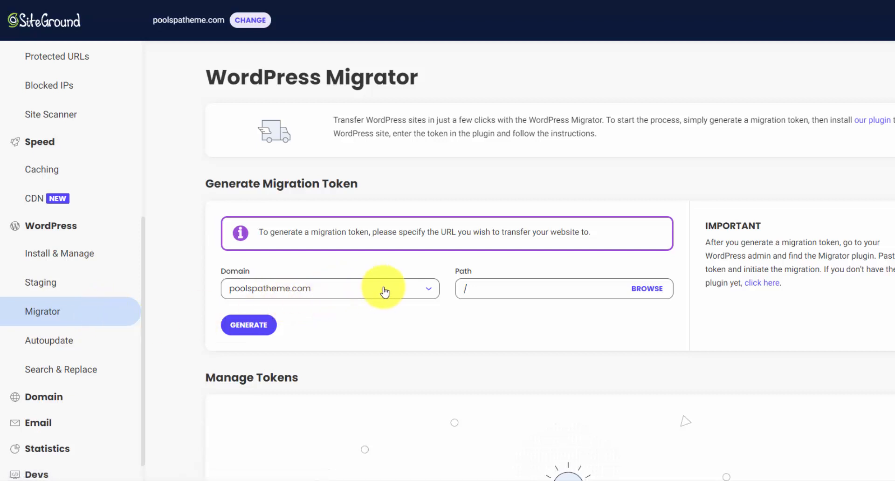
mouse_move(541, 289)
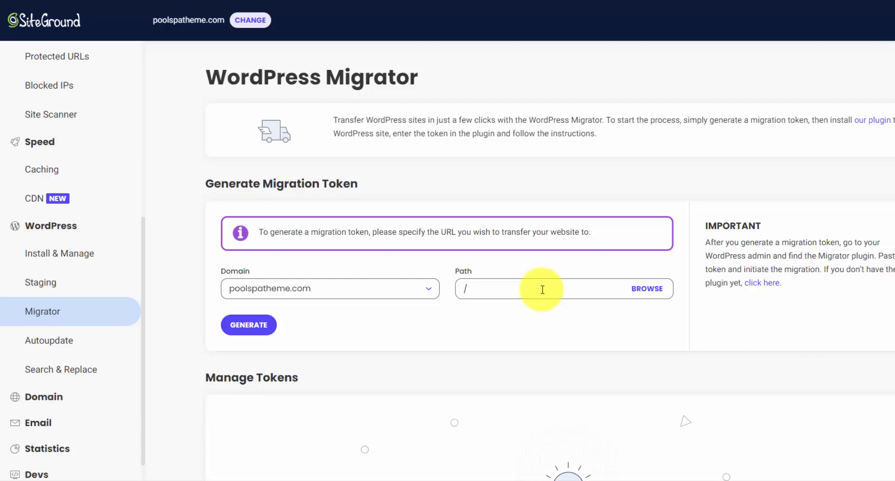
- View the WordPress Autoupdate page showing poolspatheme.com on WordPress 6.0.1
left_click(48, 340)
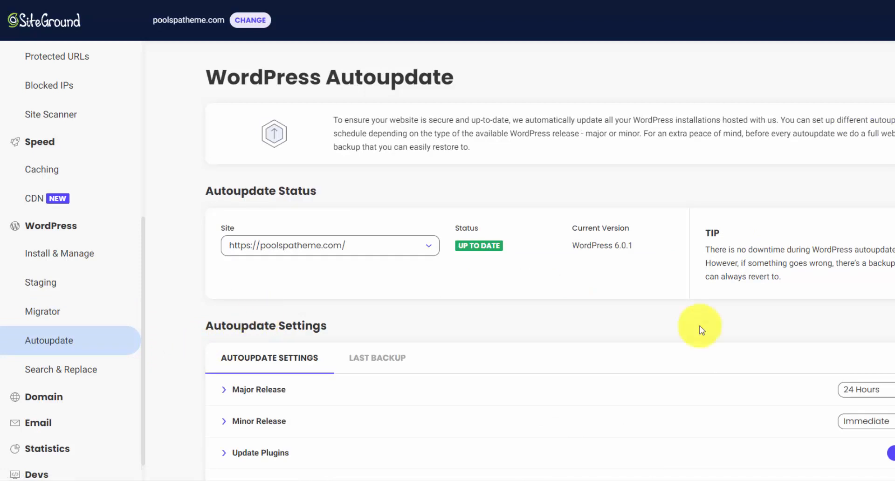
mouse_move(701, 321)
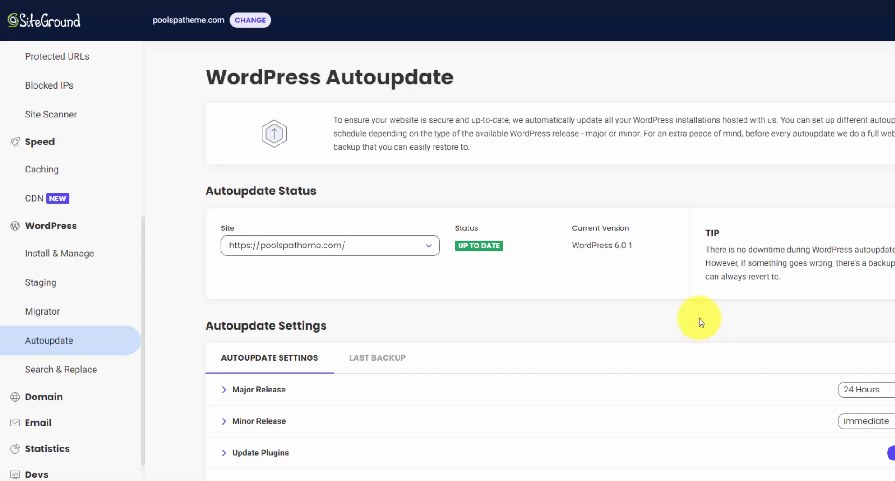
- View the WordPress Search & Replace tool with poolspatheme.com selected and empty fields
left_click(60, 369)
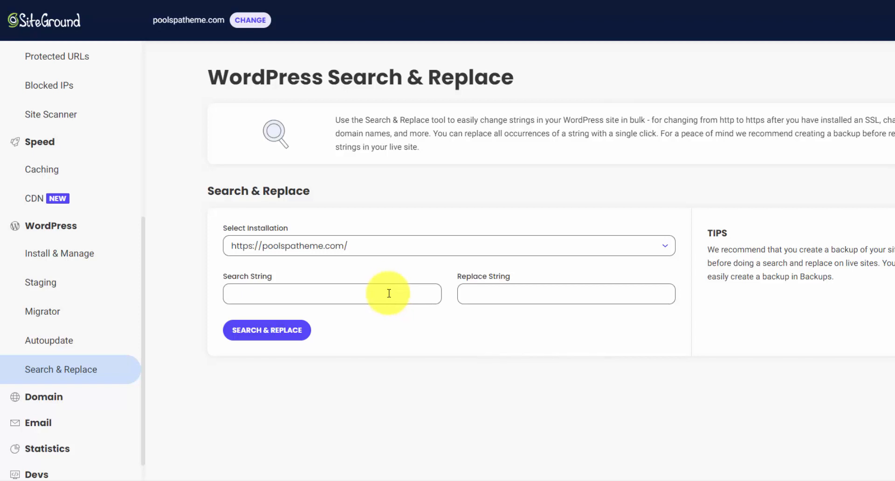
mouse_move(396, 285)
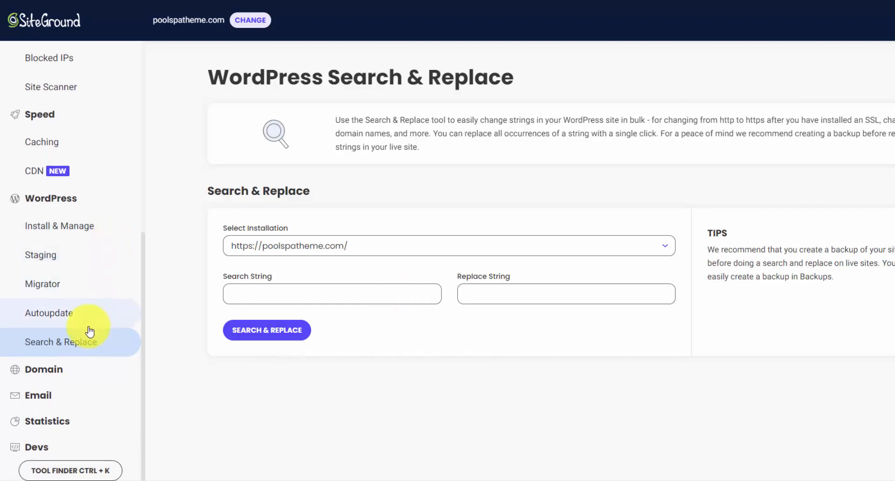
scroll("down", 3)
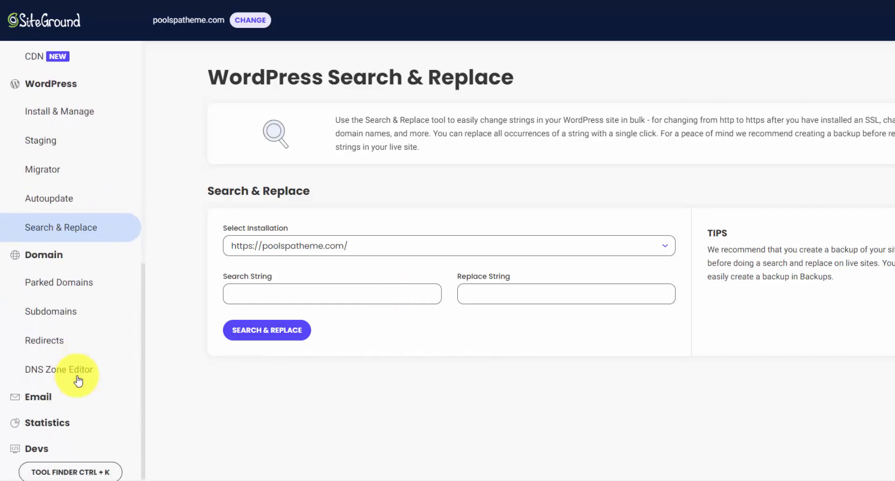
mouse_move(84, 347)
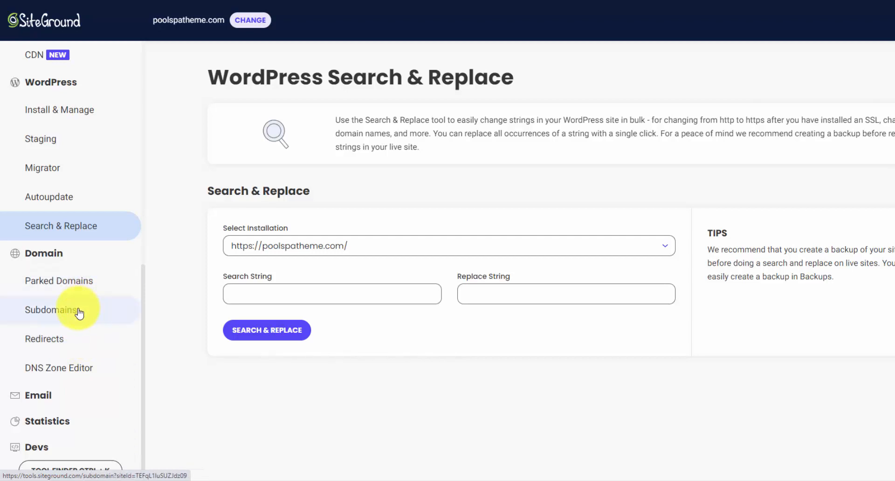
mouse_move(93, 297)
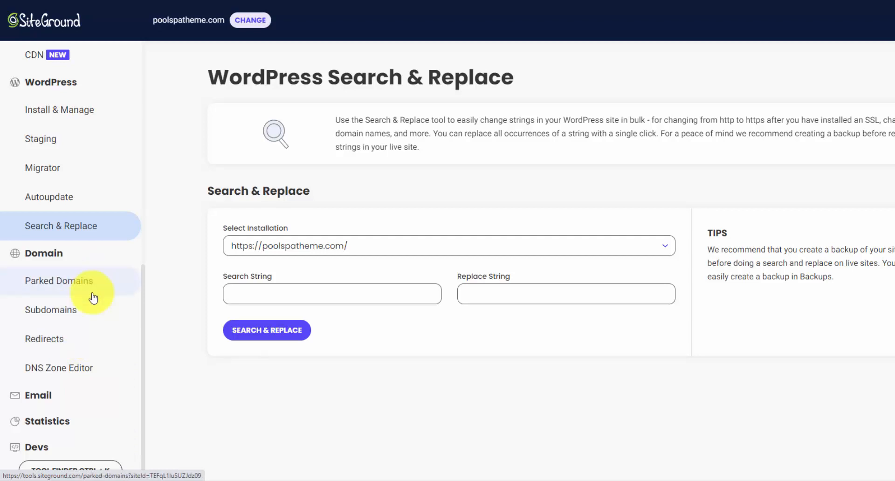
mouse_move(76, 347)
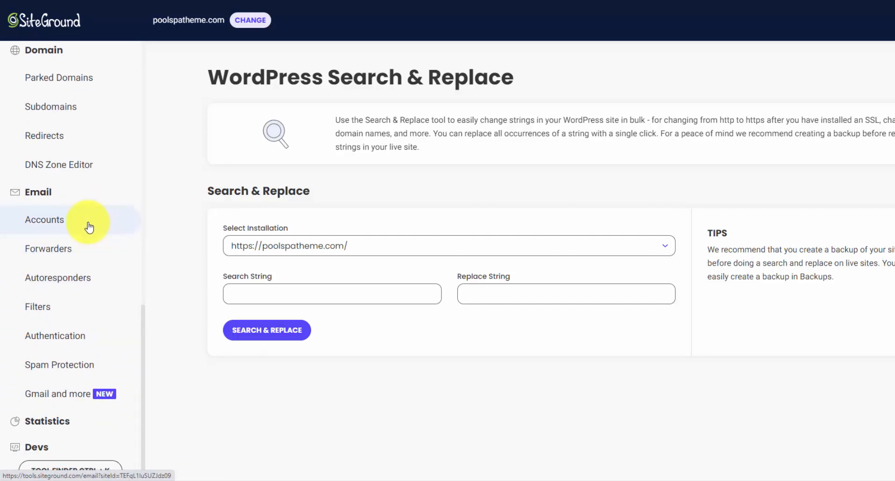
- Review the email accounts list, then the email forwarding rules for poolspatheme.com
left_click(45, 220)
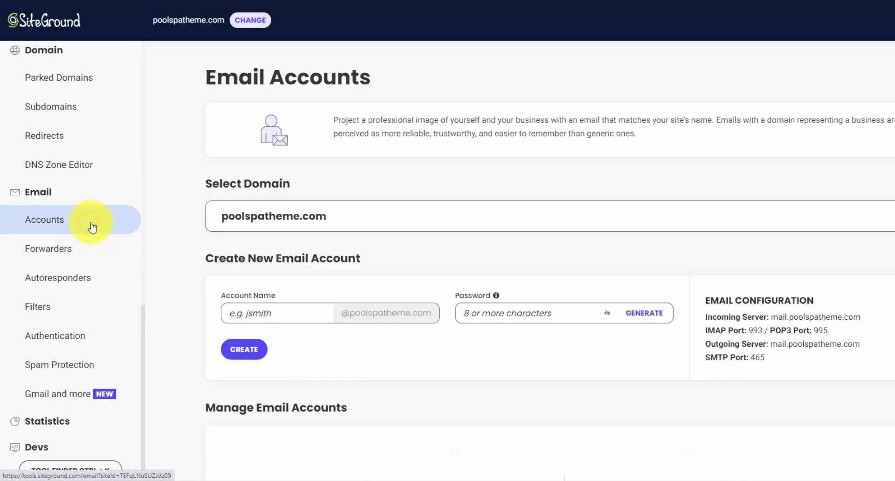
scroll("down", 3)
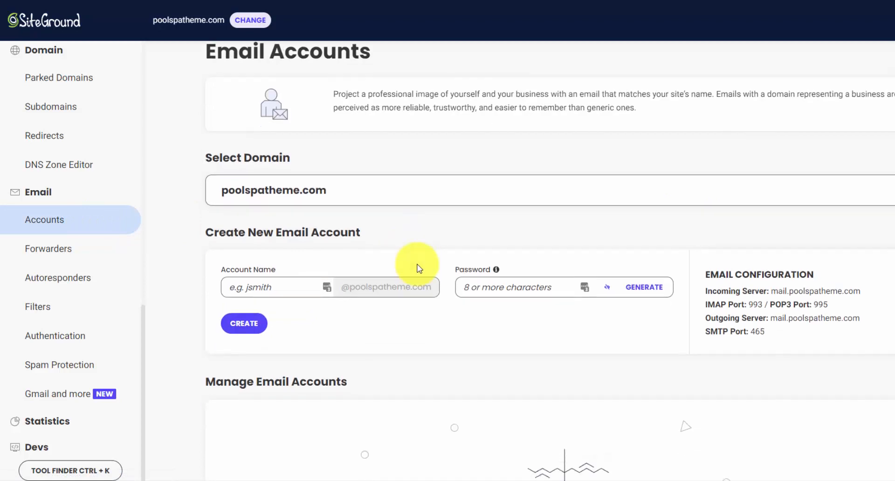
mouse_move(48, 248)
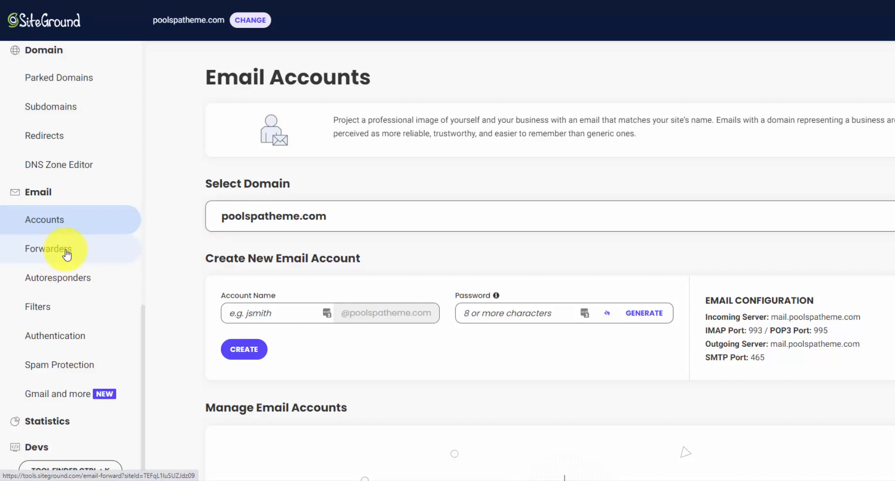
left_click(47, 248)
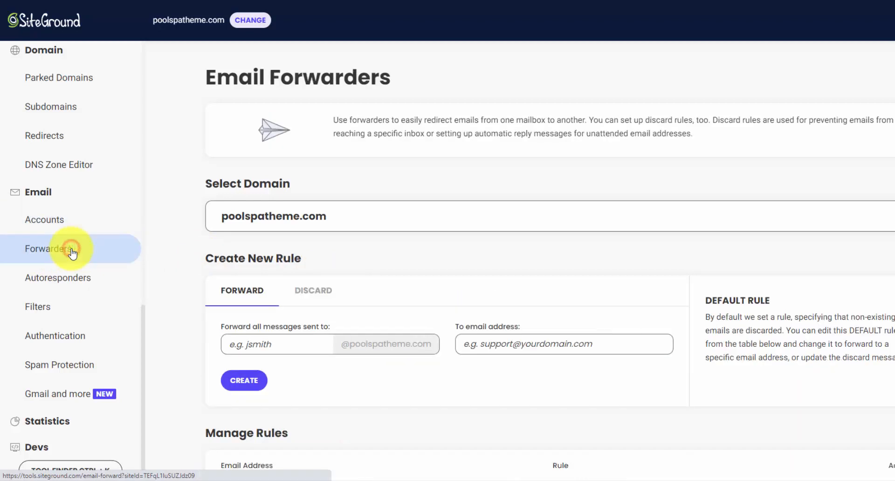
left_click(48, 248)
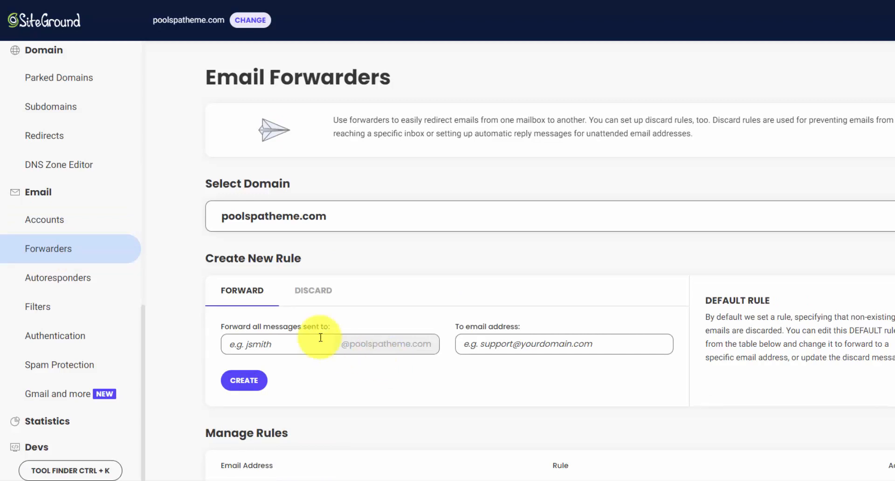
- Return to the email accounts, then land on the email autoresponders page
left_click(44, 220)
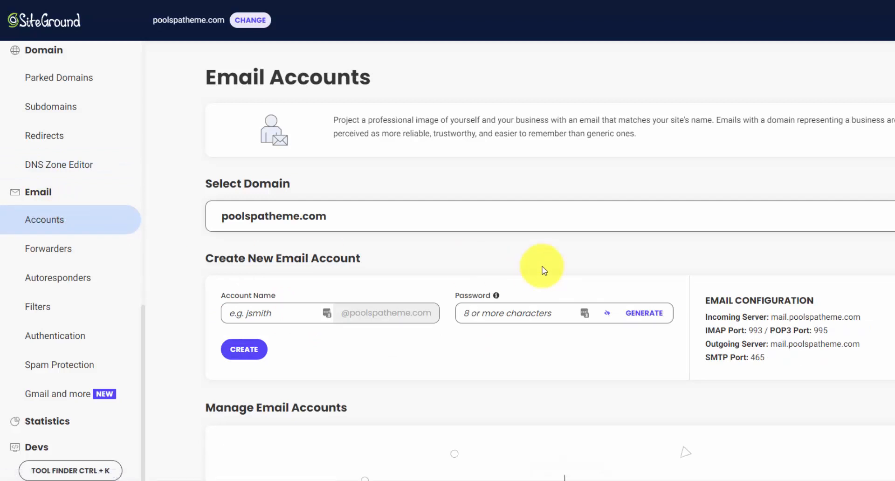
scroll("down", 3)
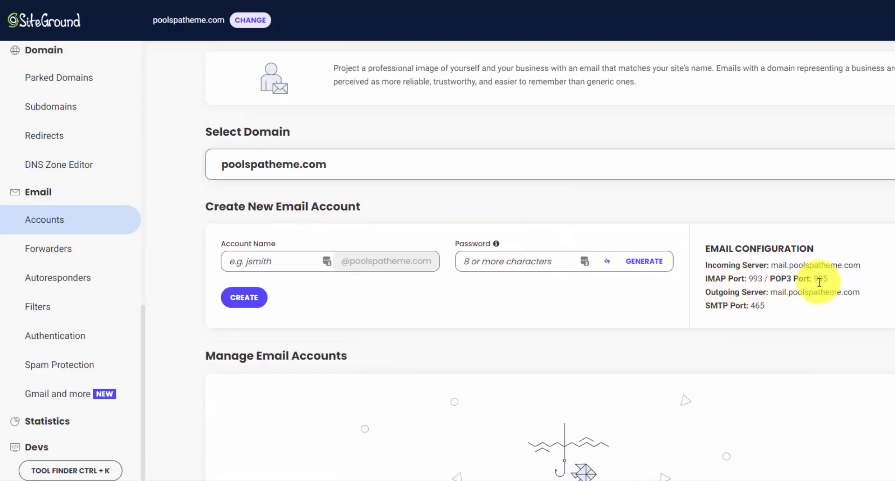
left_click(57, 278)
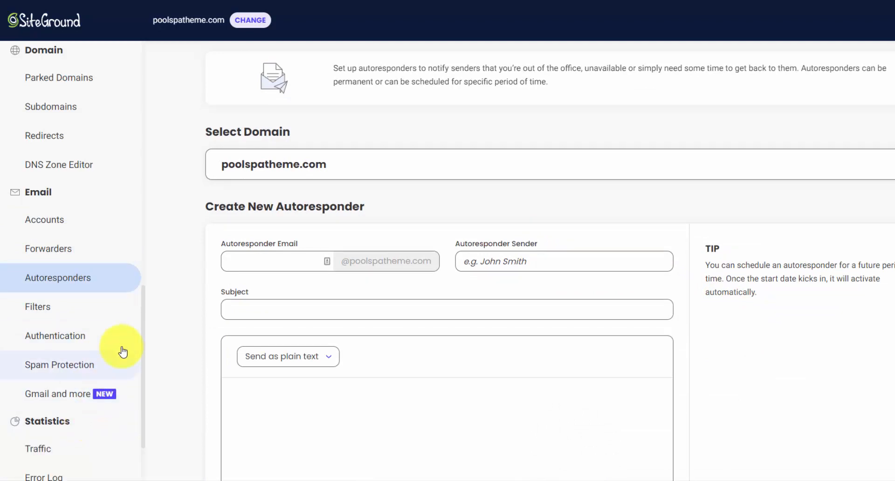
- View the Traffic statistics page with its search-engine Sources chart of pageviews and hits
scroll("down", 3)
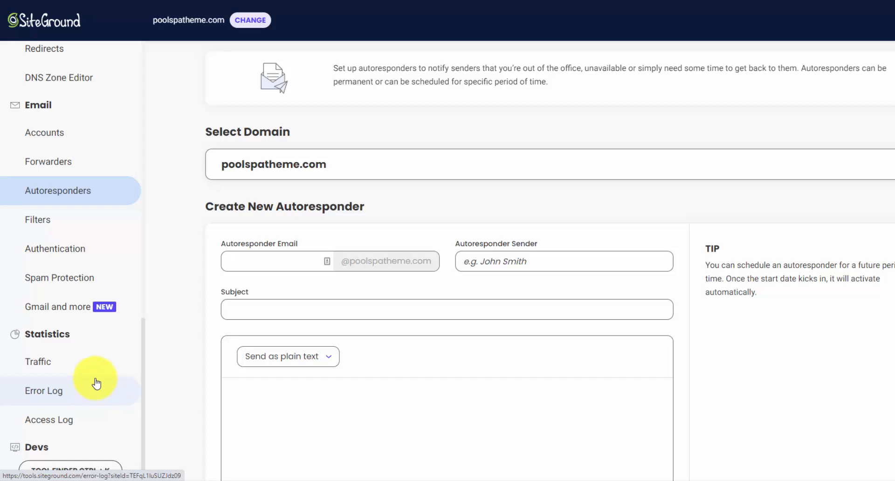
mouse_move(100, 371)
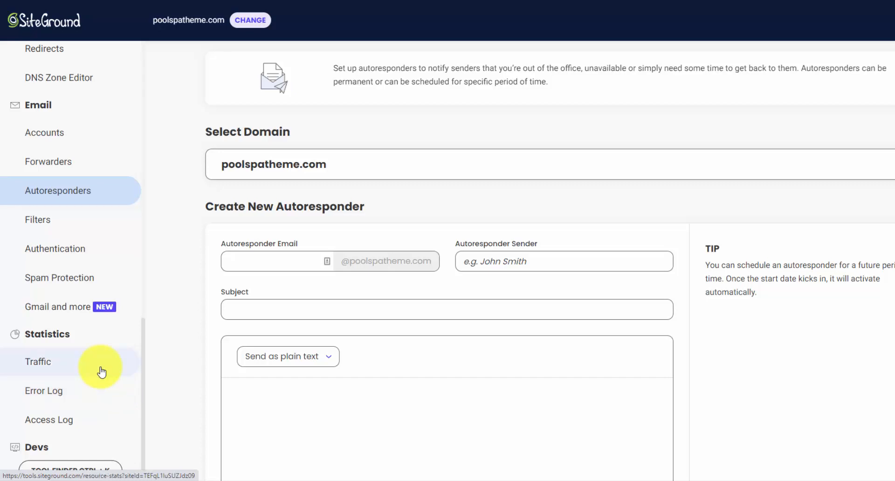
left_click(100, 365)
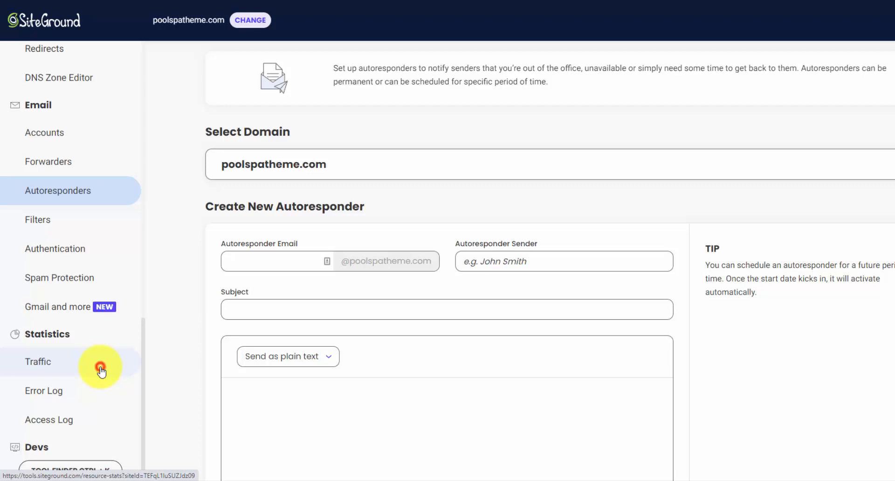
left_click(38, 360)
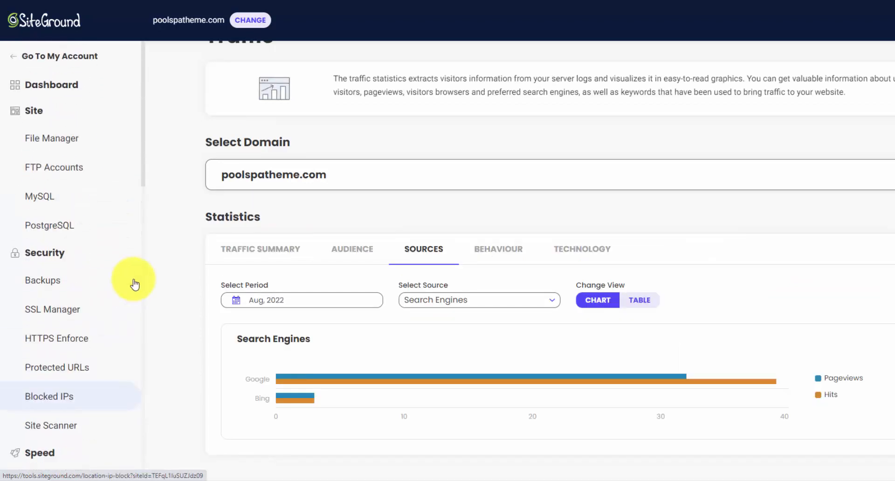